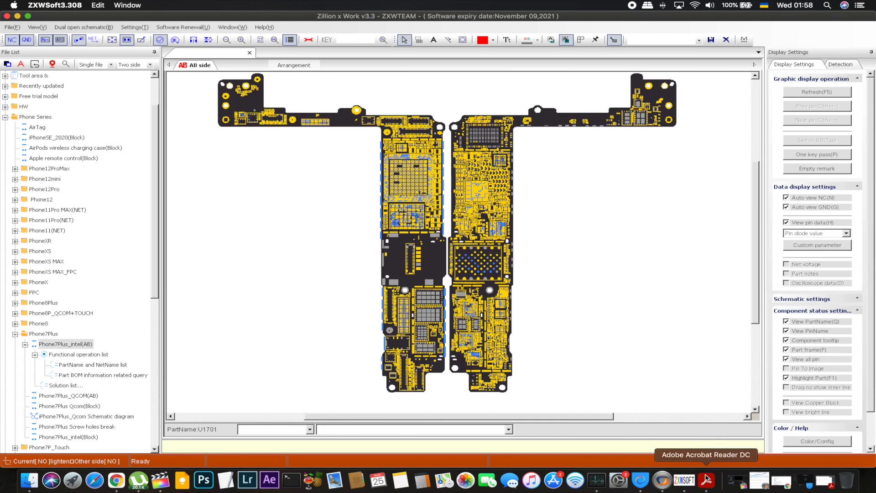
Step: Zoom into the U1701 area of the iPhone7Plus_intel(AB) board and scroll down to the capacitors below it
{"action": "left_click", "coordinate": [711, 480]}
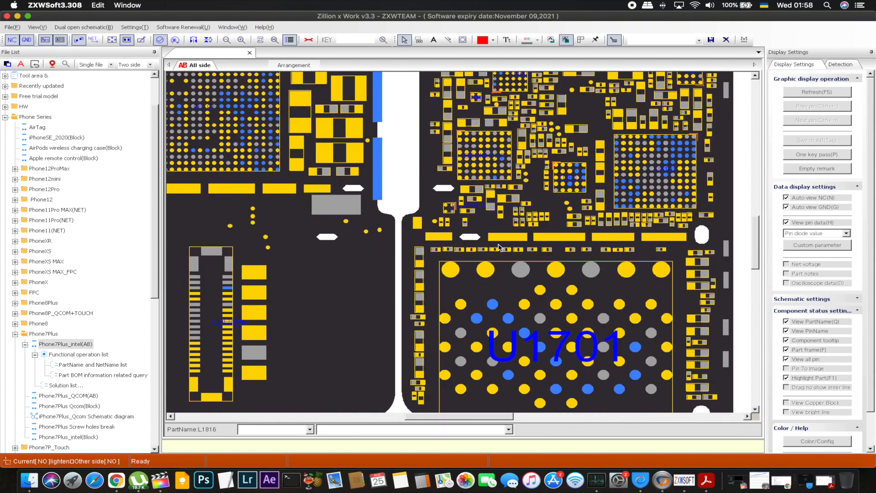
{"action": "left_click", "coordinate": [554, 343]}
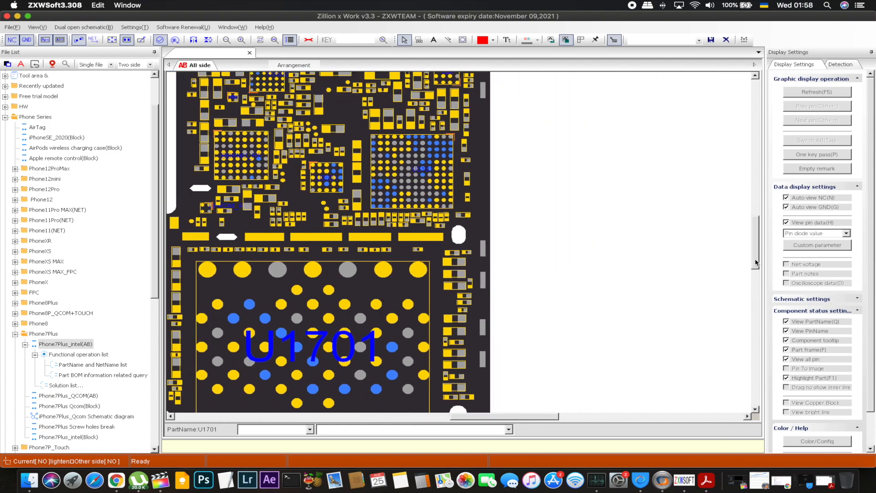
{"action": "scroll", "scroll_direction": "down", "scroll_amount": 3}
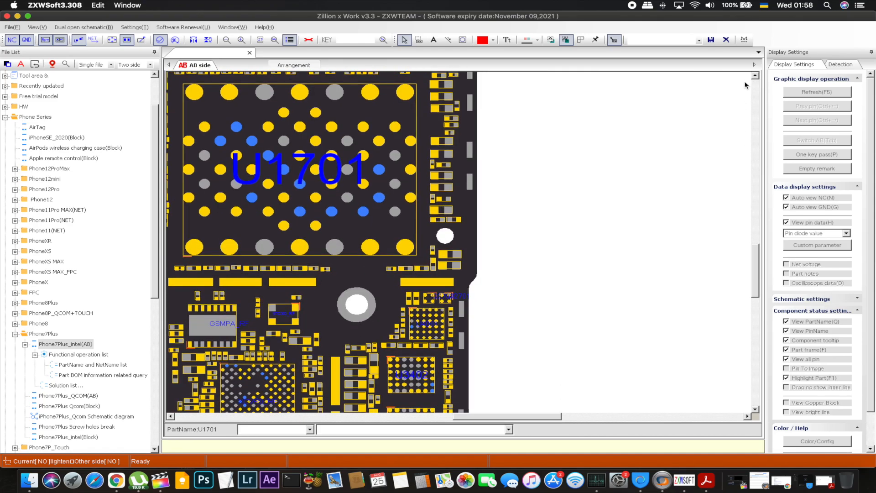
{"action": "scroll", "scroll_direction": "down", "scroll_amount": 3}
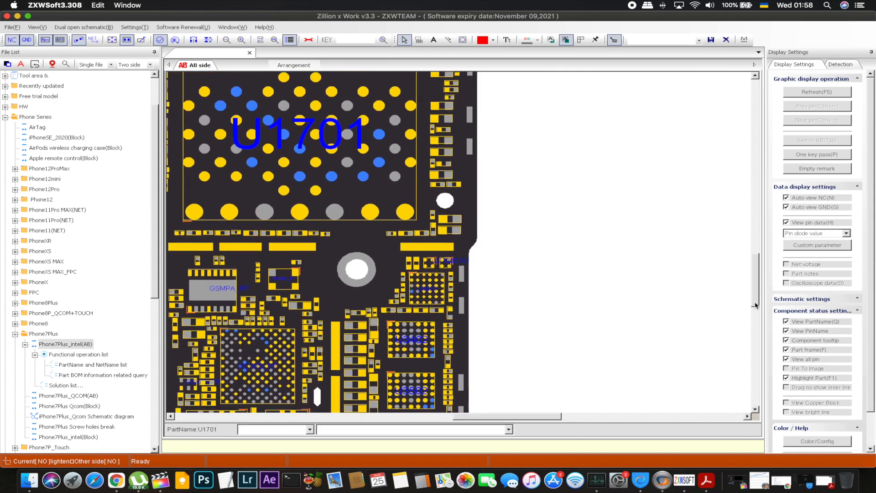
{"action": "scroll", "scroll_direction": "down", "scroll_amount": 3}
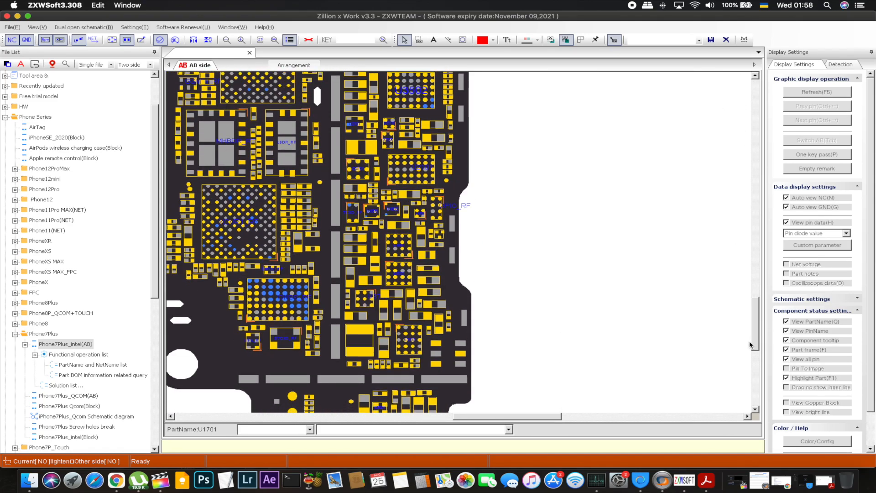
{"action": "left_click", "coordinate": [358, 166]}
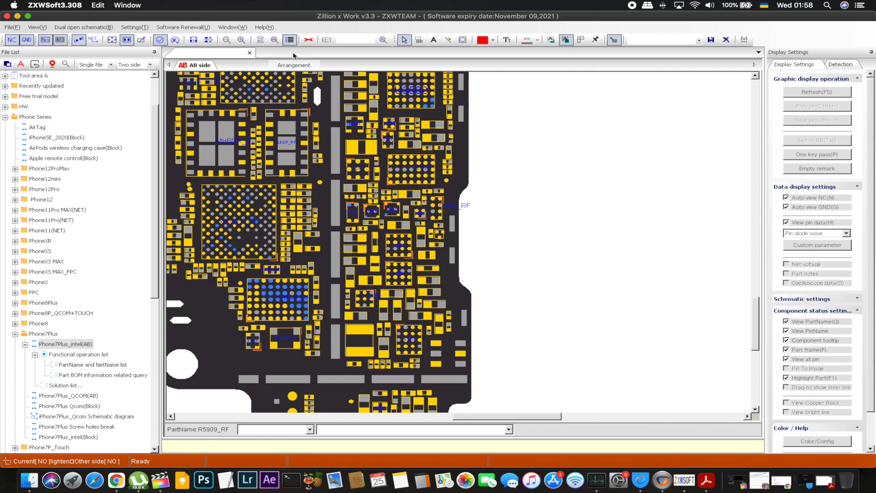
{"action": "left_click", "coordinate": [240, 39]}
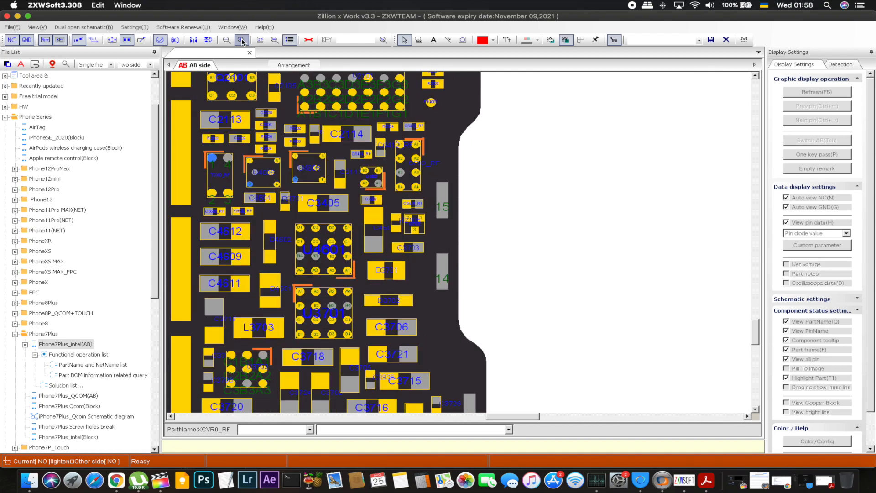
{"action": "mouse_move", "coordinate": [240, 39]}
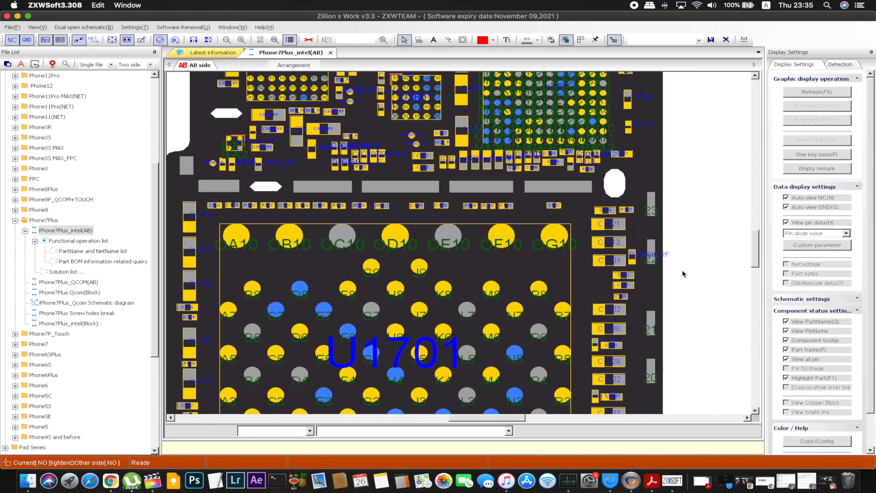
Step: Search the net name PP1V8 and highlight PP1V8_ALWAYS, the 1V8 system standby voltage
{"action": "scroll", "scroll_direction": "down", "scroll_amount": 3}
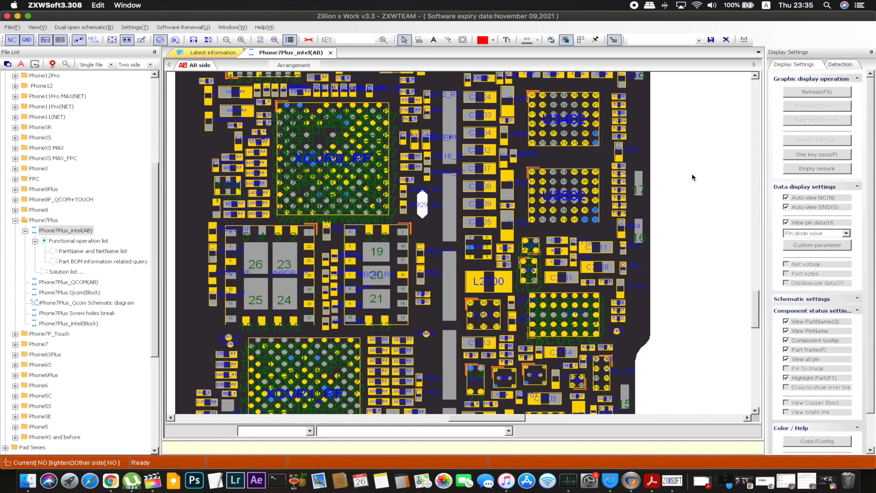
{"action": "mouse_move", "coordinate": [751, 325]}
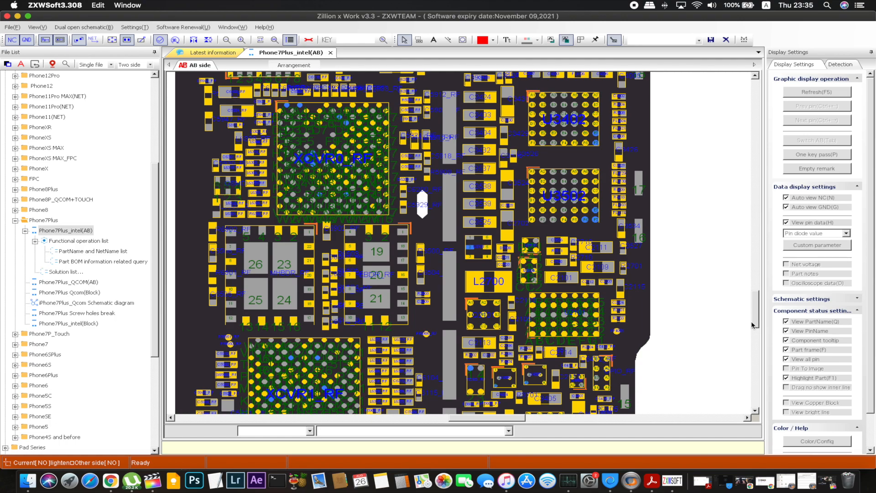
{"action": "mouse_move", "coordinate": [722, 327]}
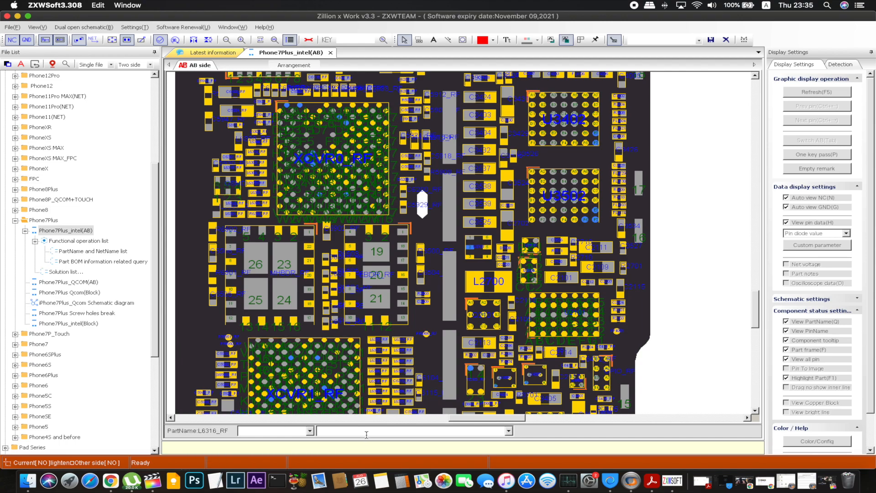
{"action": "type", "text": "PP1V8_ALWAYS"}
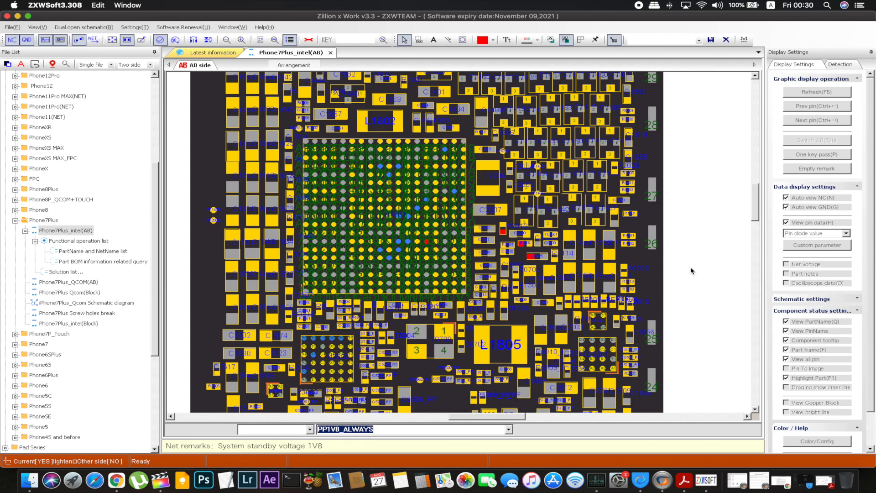
{"action": "mouse_move", "coordinate": [686, 390]}
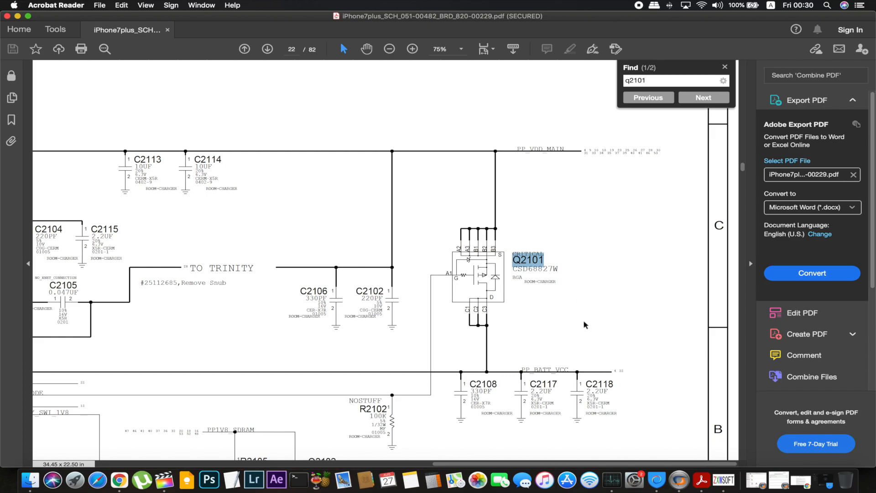
Step: Zoom the charger schematic page out from 75% to 50% so Q2101 and U2101 show together
{"action": "left_click", "coordinate": [667, 81]}
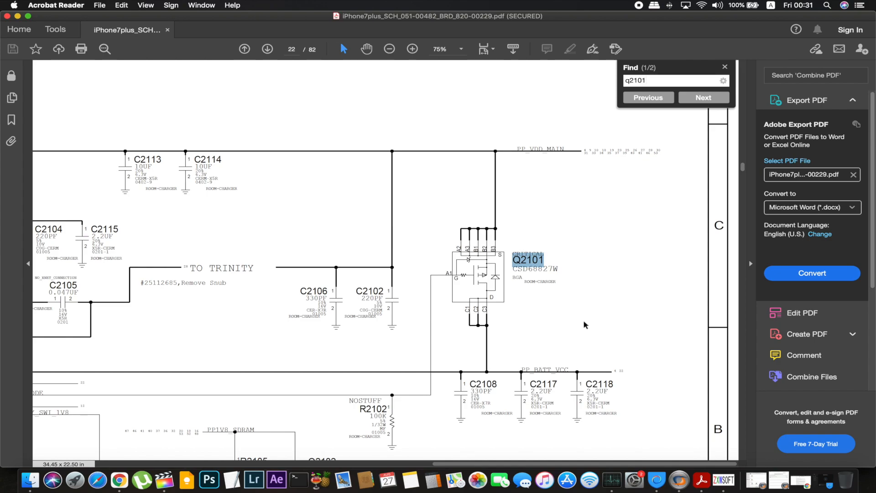
{"action": "mouse_move", "coordinate": [580, 301]}
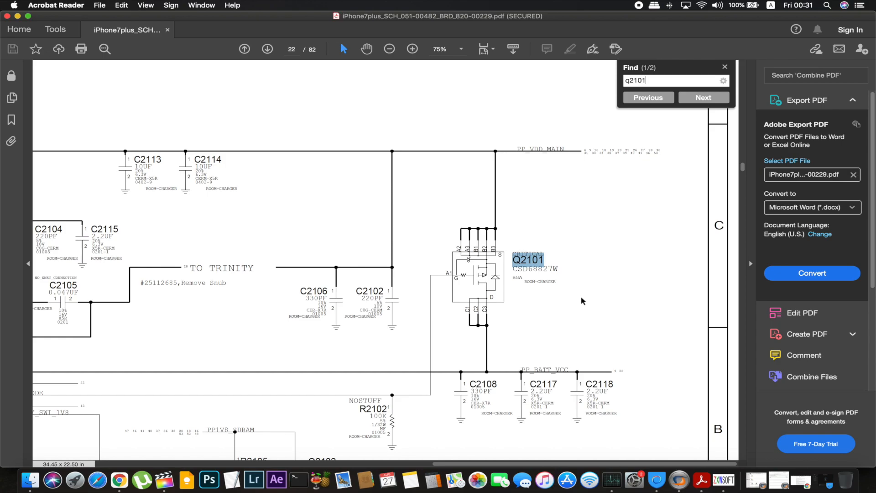
{"action": "mouse_move", "coordinate": [505, 277]}
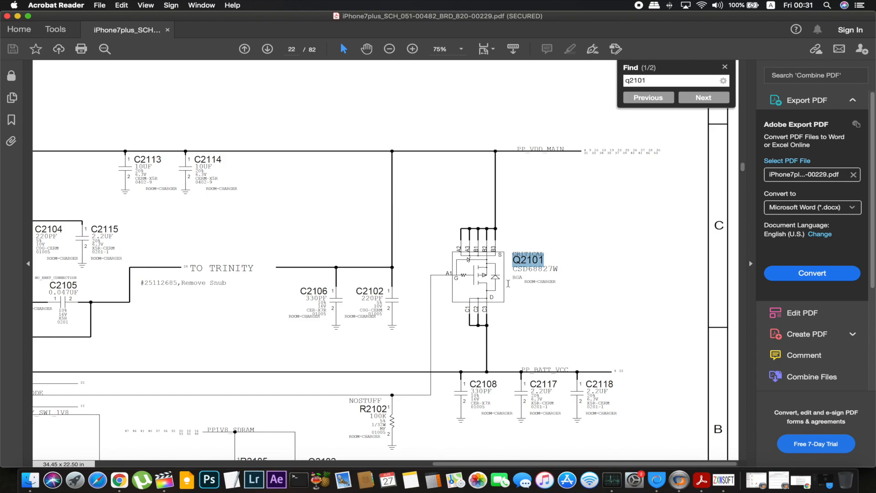
{"action": "left_click", "coordinate": [388, 48]}
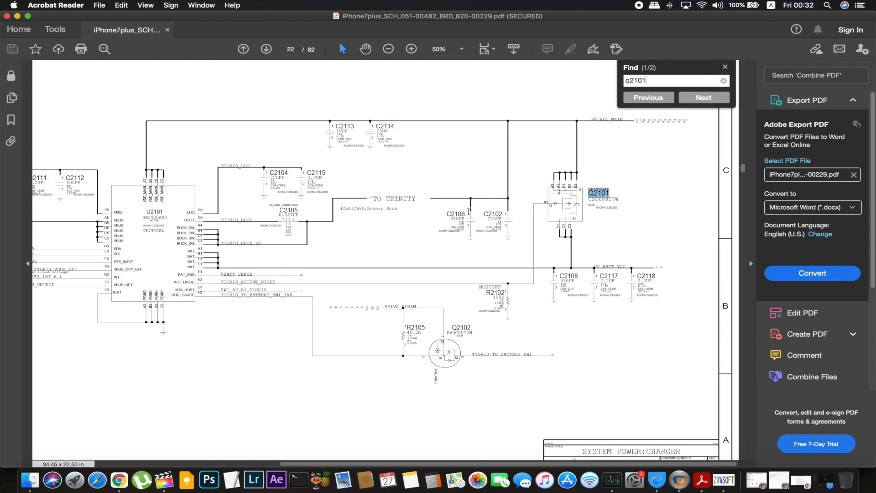
{"action": "mouse_move", "coordinate": [477, 248]}
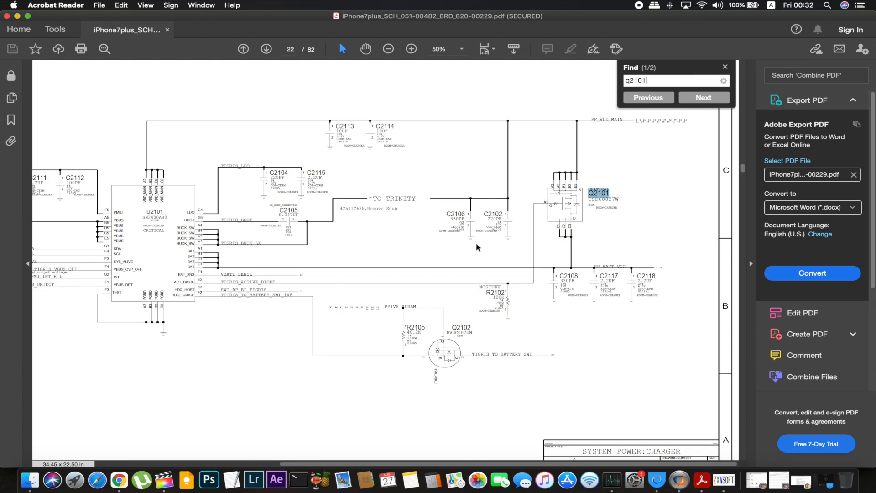
{"action": "mouse_move", "coordinate": [461, 288]}
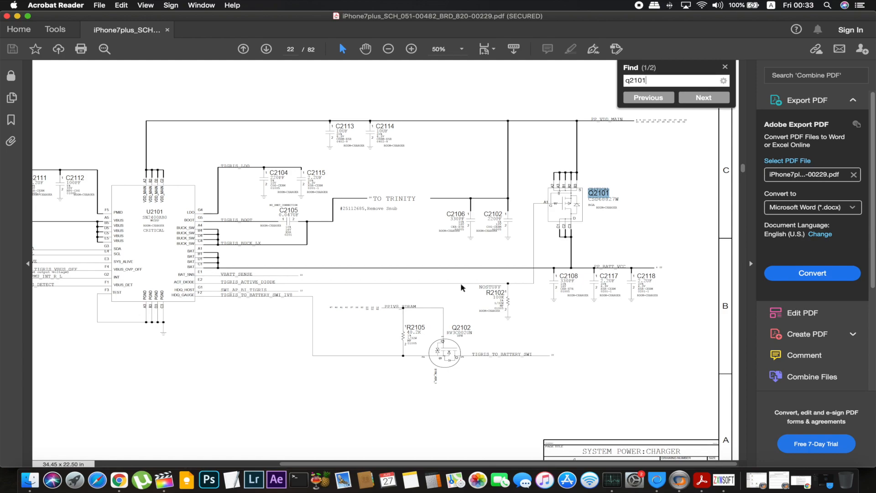
{"action": "mouse_move", "coordinate": [714, 469]}
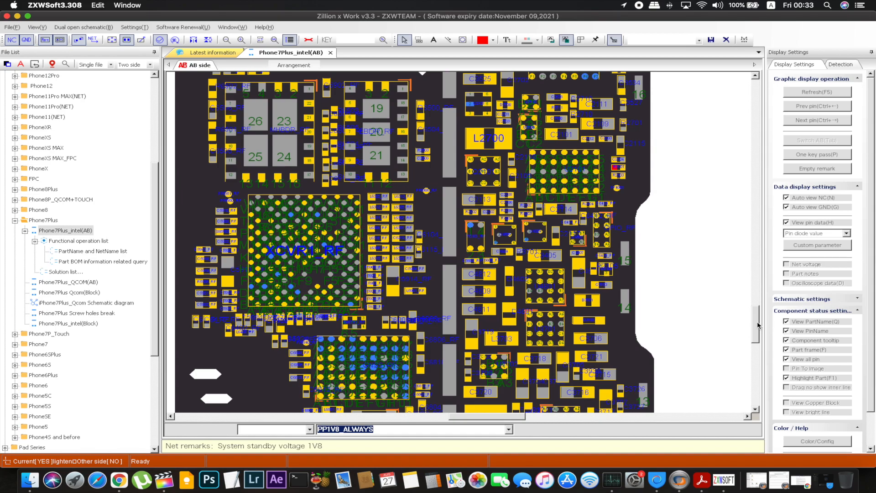
Step: Return to the ZXW board view with PP1V8_ALWAYS highlighted and scroll it downward
{"action": "scroll", "scroll_direction": "down", "scroll_amount": 3}
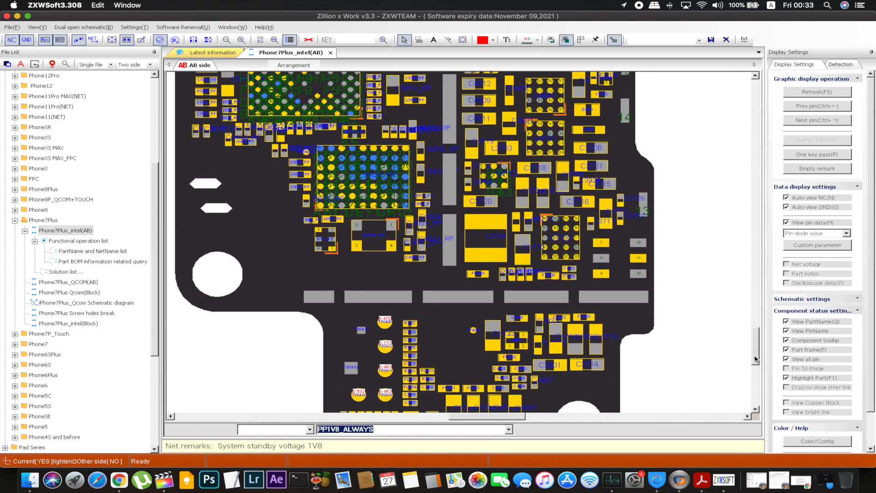